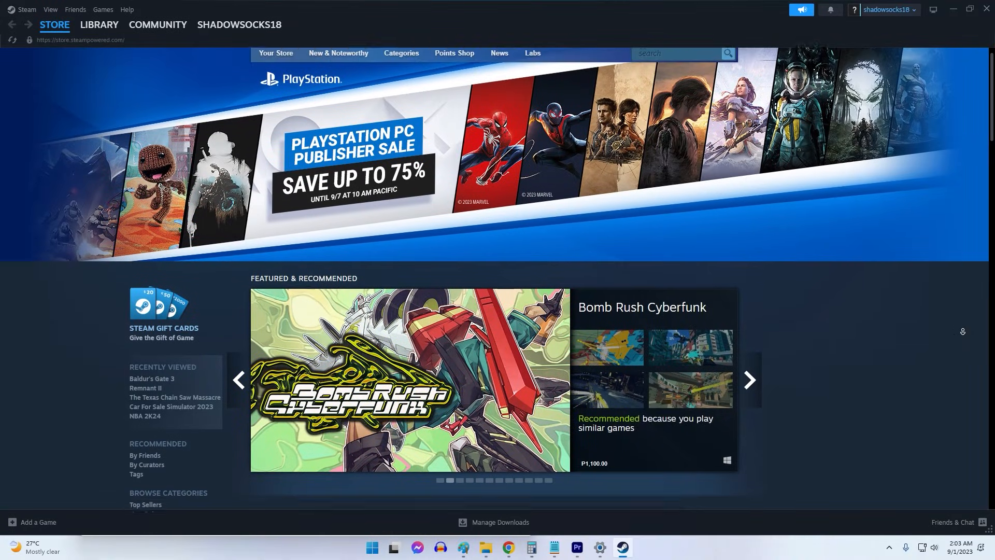
Step: Dismiss the 'content file locked' error message in Steam
scroll("down", 3)
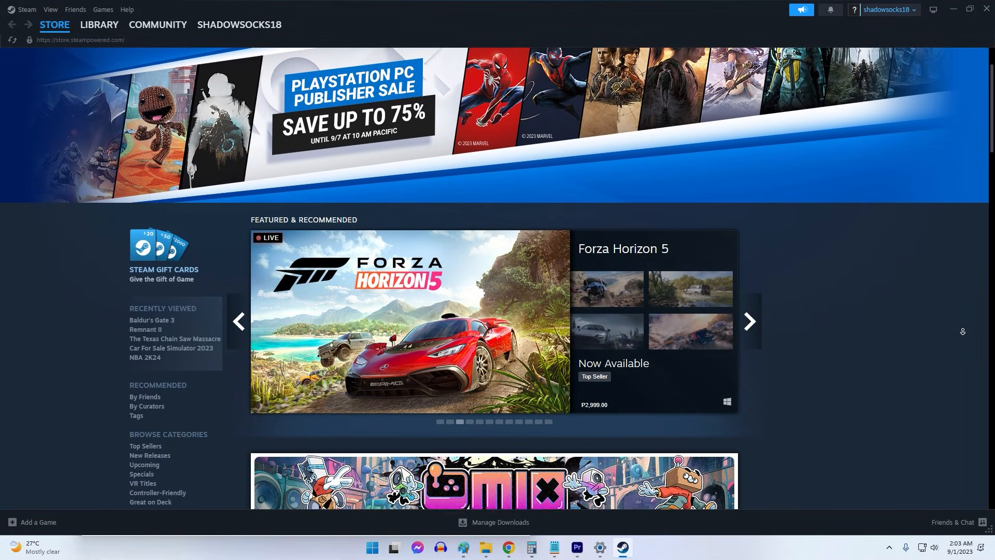
scroll("down", 3)
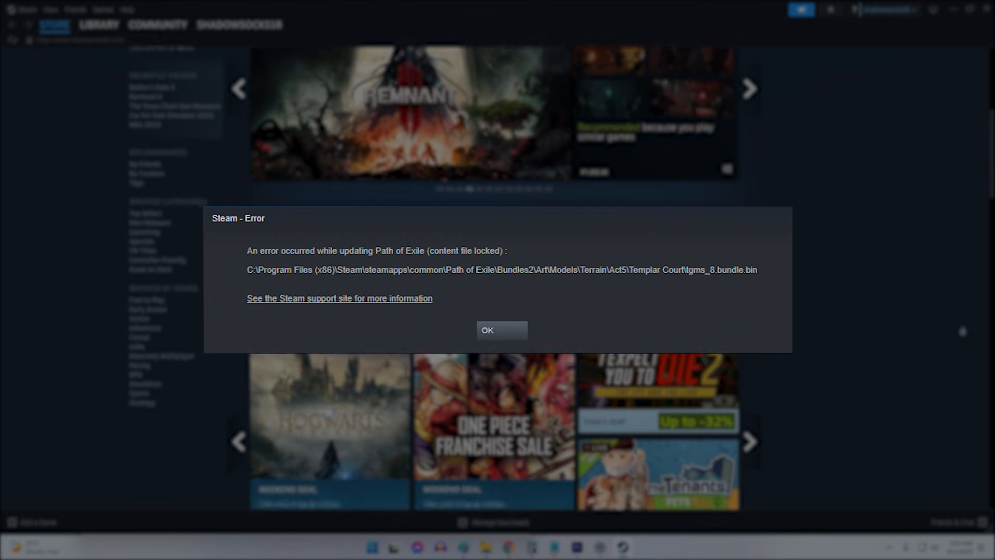
left_click(501, 329)
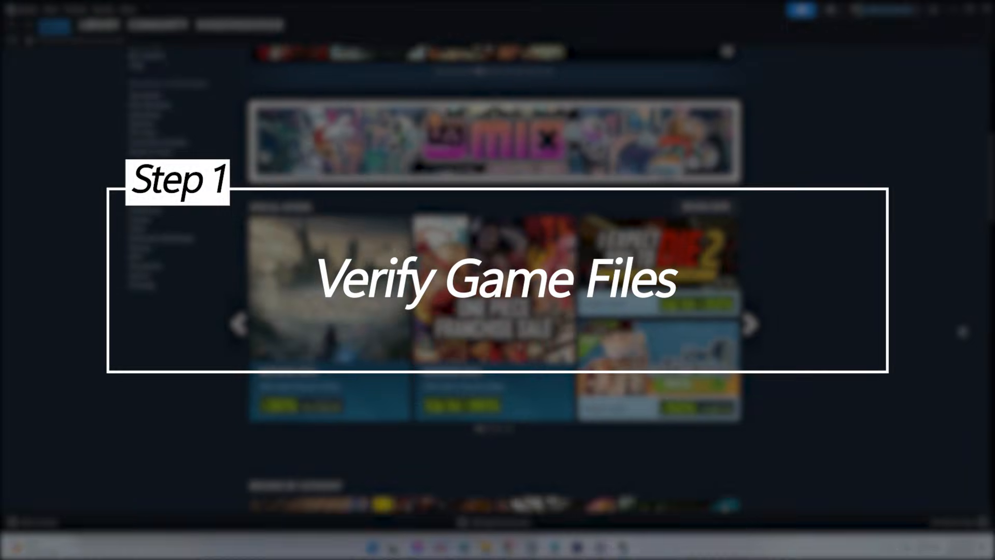
scroll("down", 3)
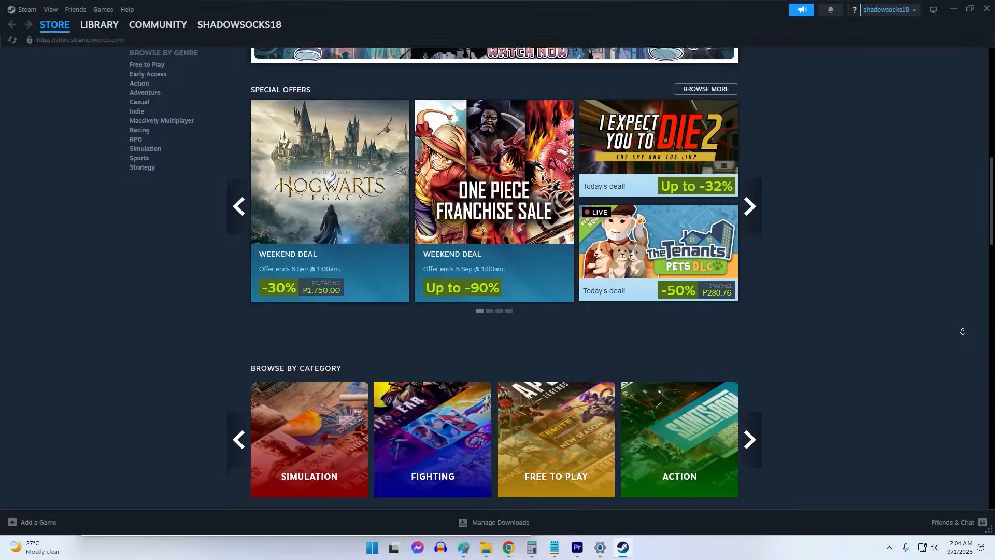
scroll("down", 3)
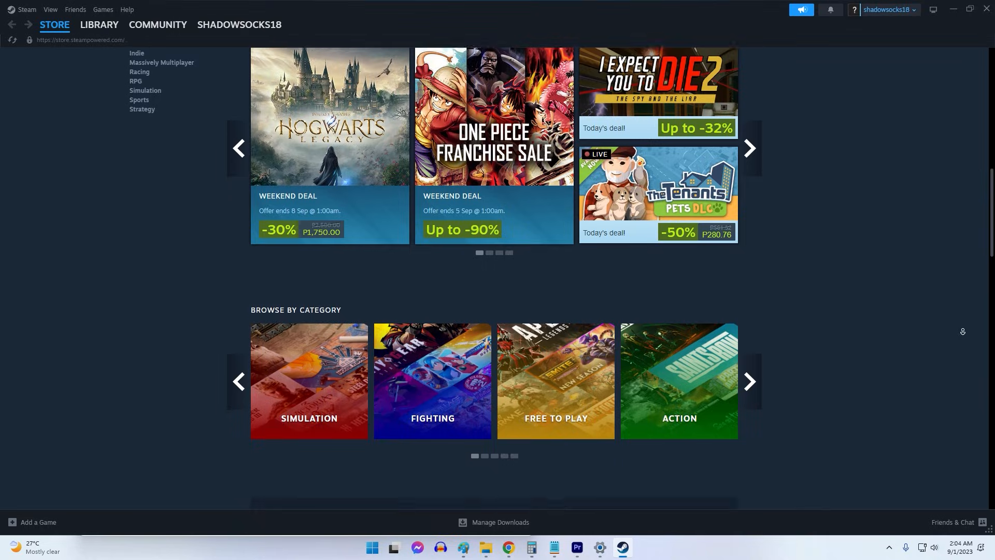
Step: From the Library, show American Truck Simulator's properties on the Installed Files section
left_click(99, 25)
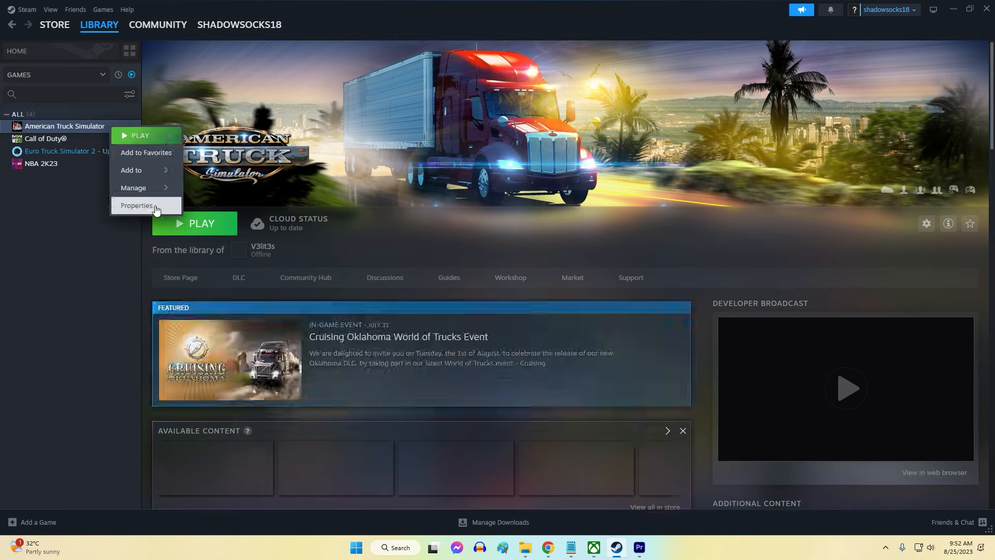
left_click(137, 208)
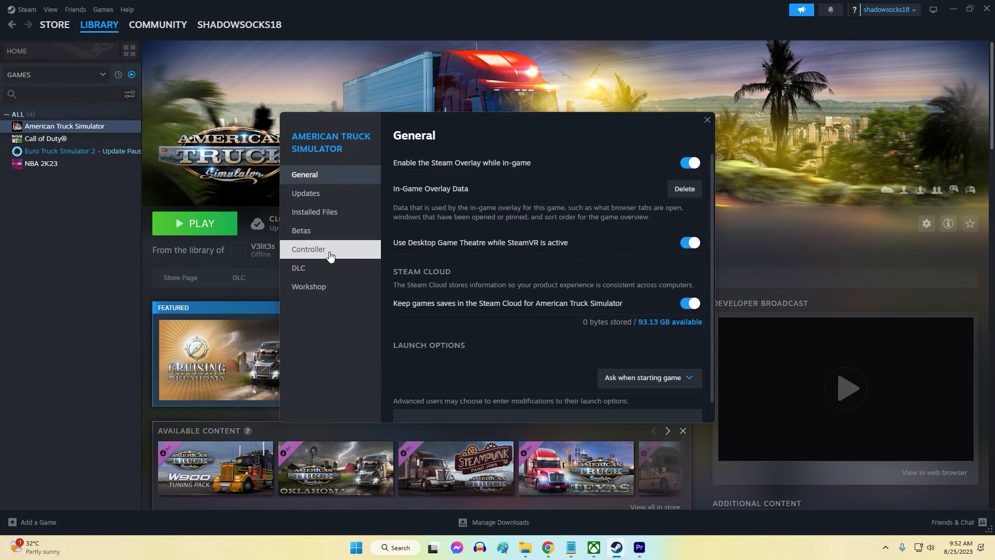
left_click(315, 211)
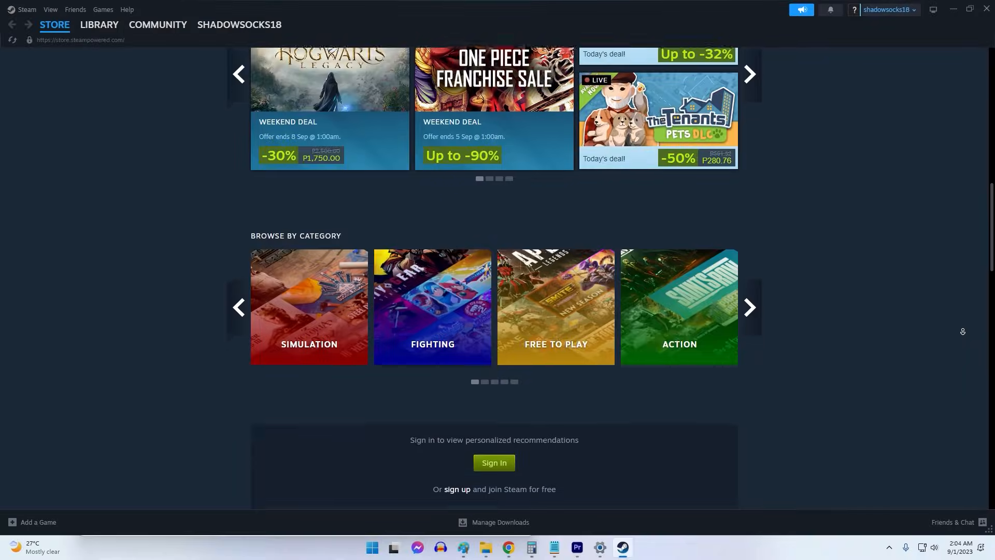
Step: From the account menu, choose Sign out of account to reach the sign-out confirmation
scroll("down", 3)
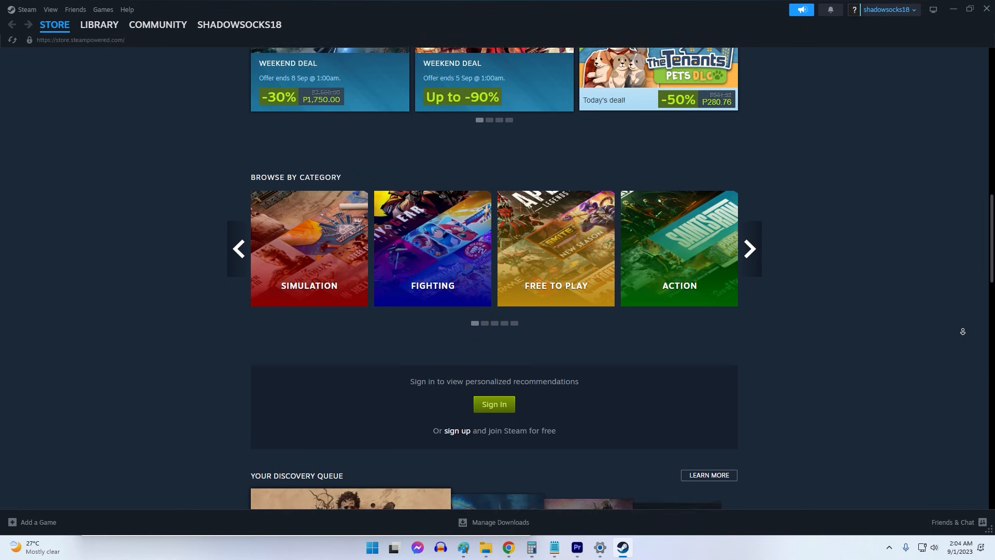
left_click(888, 9)
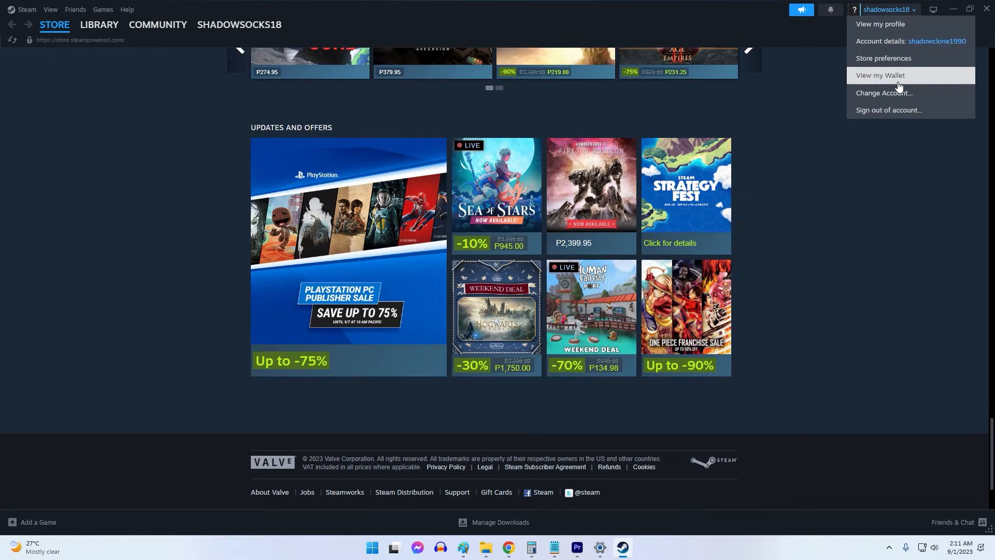
left_click(888, 112)
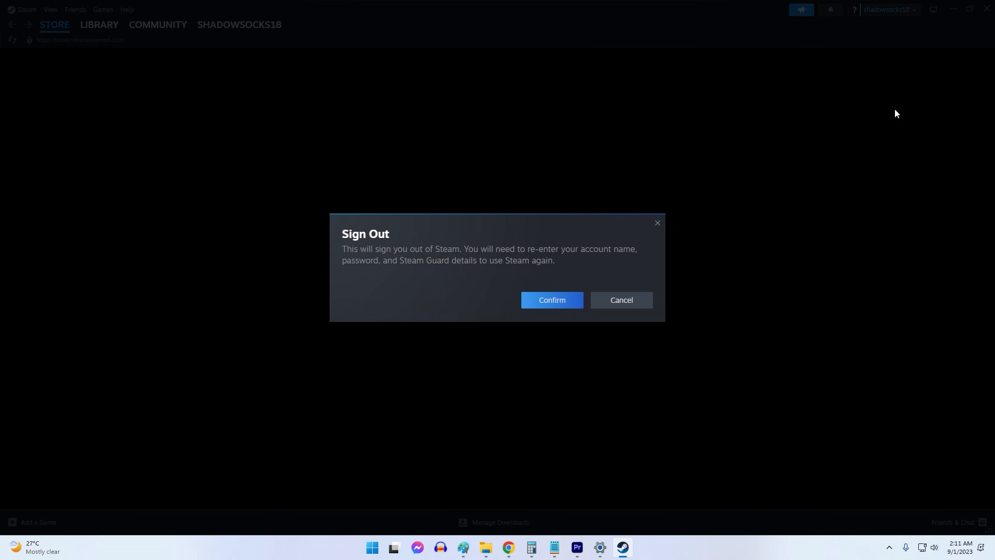
mouse_move(551, 300)
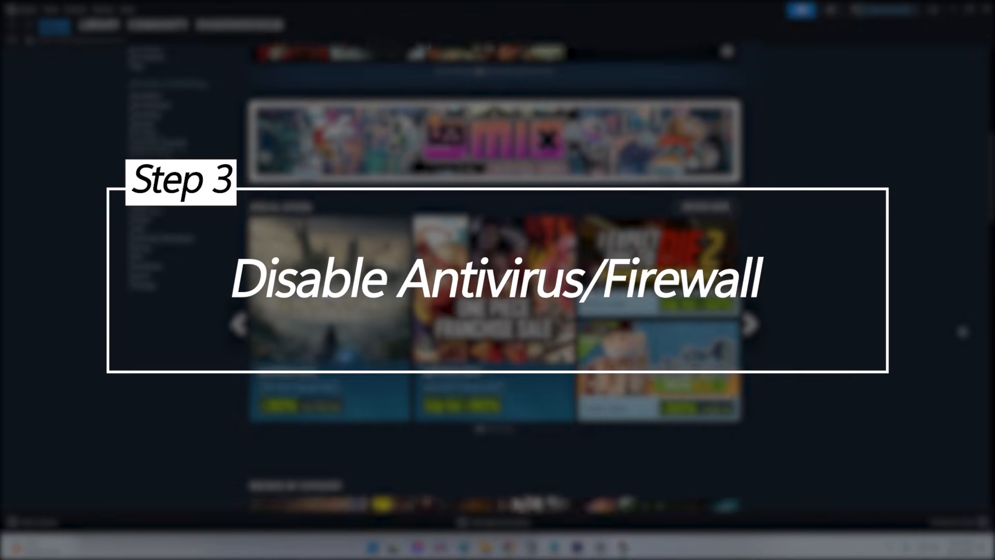
Step: Reach Windows Security's Virus & threat protection settings via Manage settings
scroll("down", 3)
type("windows")
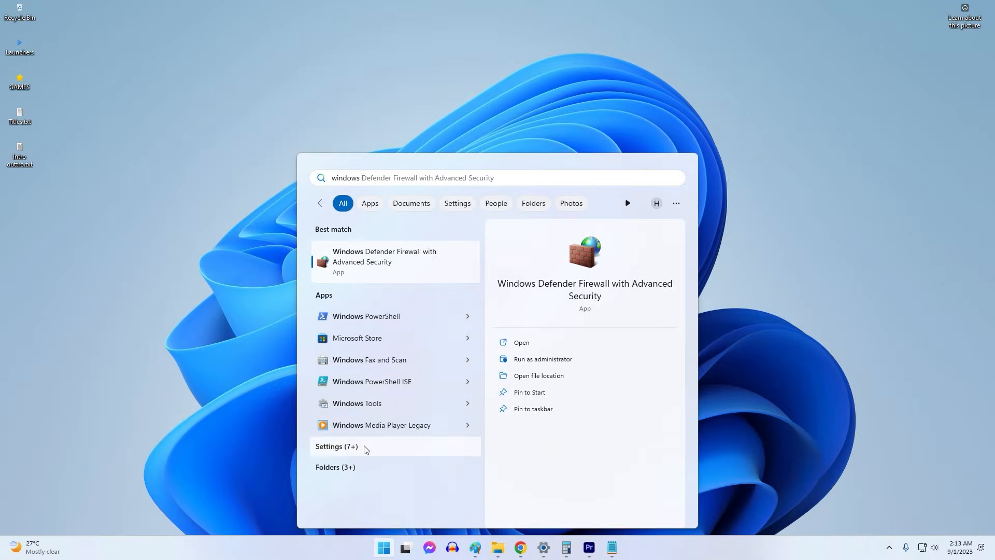
left_click(456, 203)
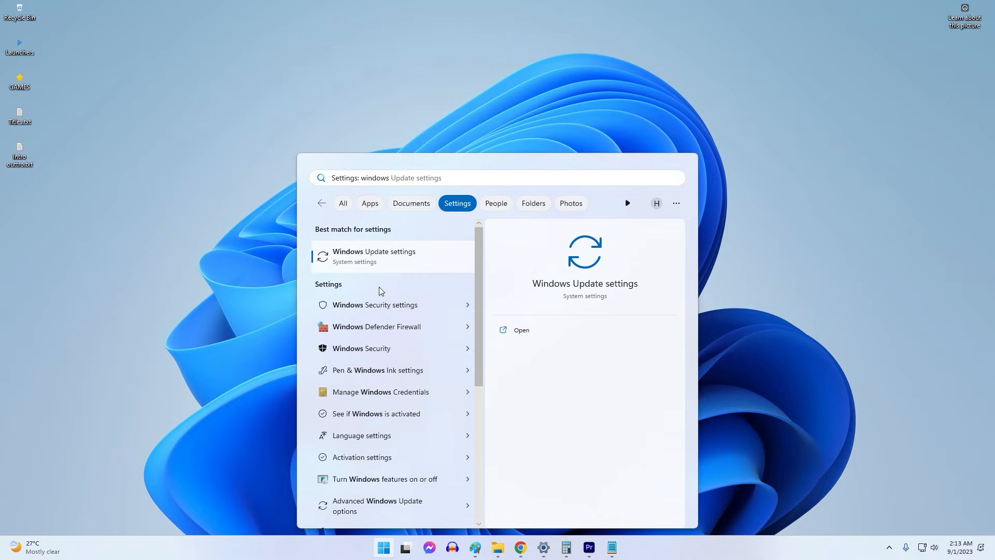
left_click(374, 305)
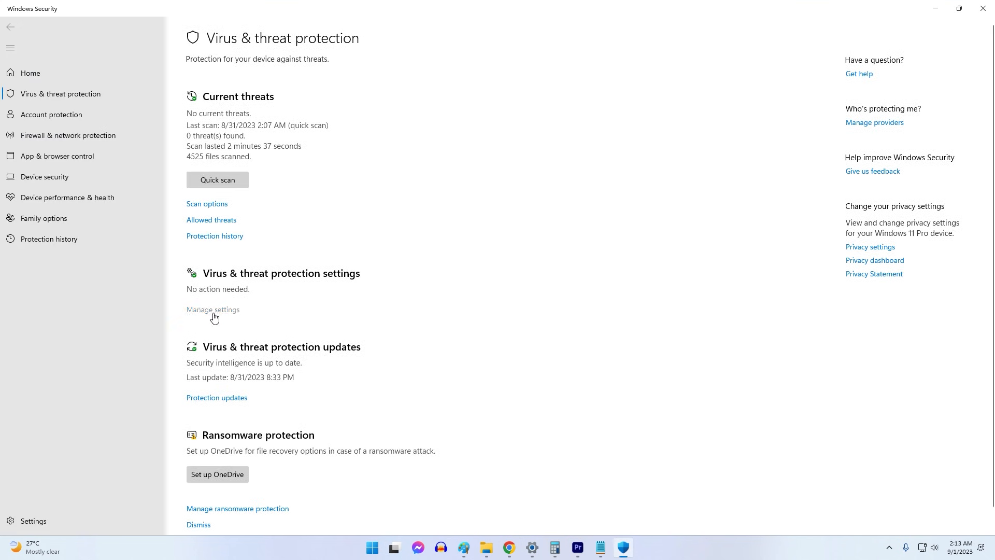
left_click(213, 310)
type("steam")
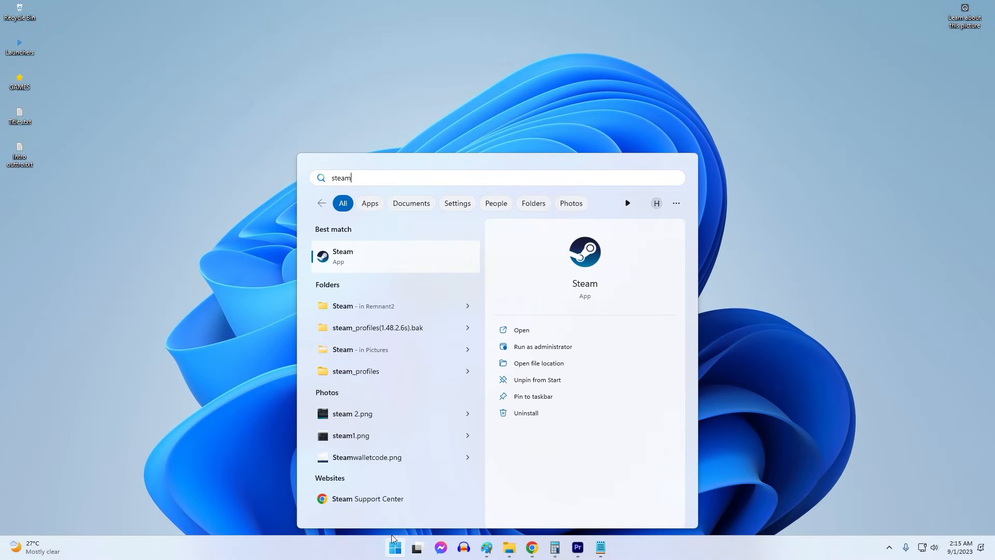
Step: Show the Steam app's extra launch options, such as Run as administrator
right_click(342, 256)
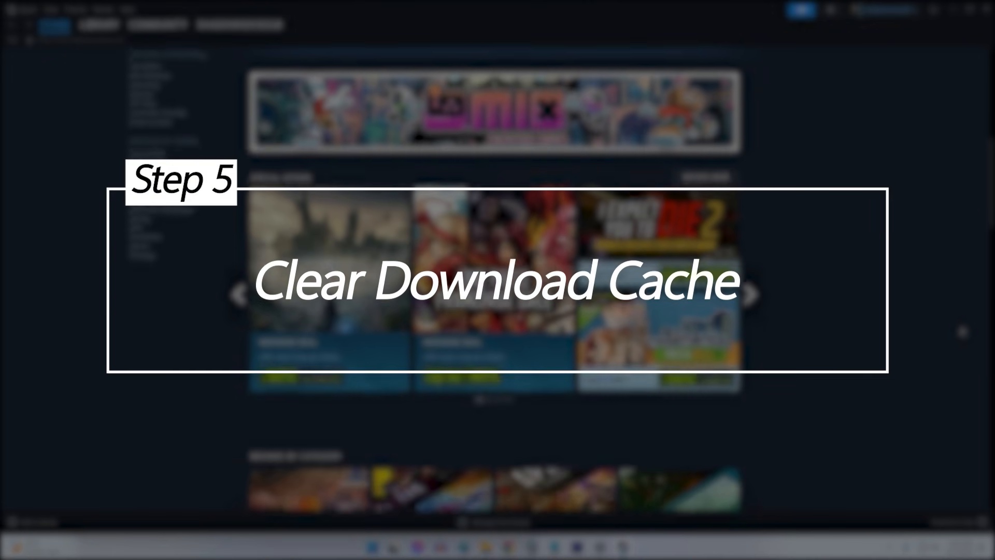
Step: In Steam Settings > Downloads, clear the download cache and confirm it
left_click(26, 10)
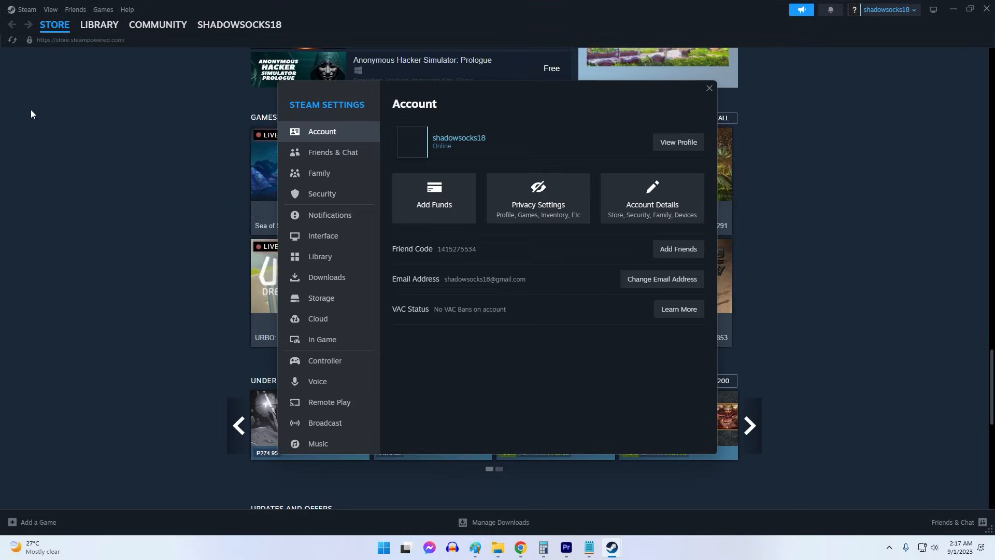
mouse_move(327, 281)
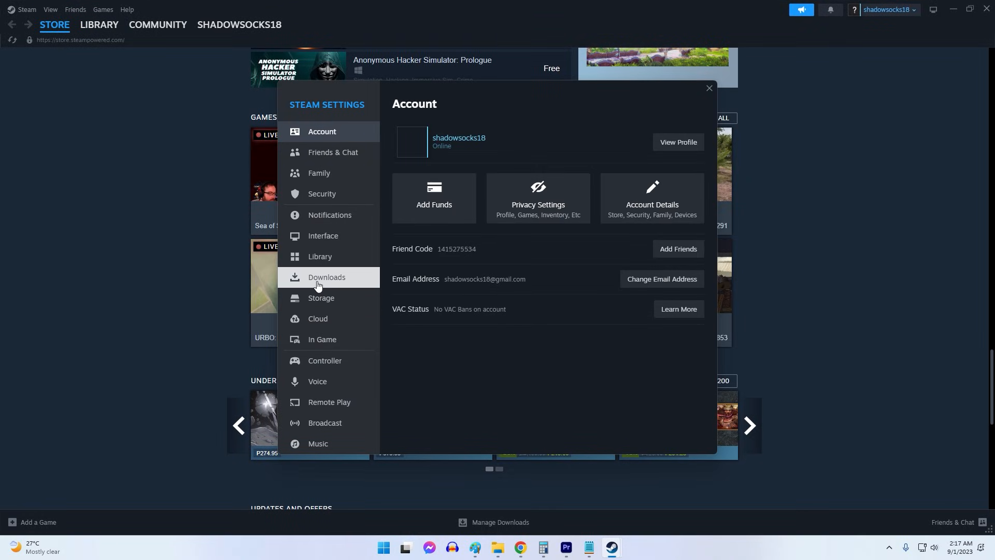
left_click(326, 277)
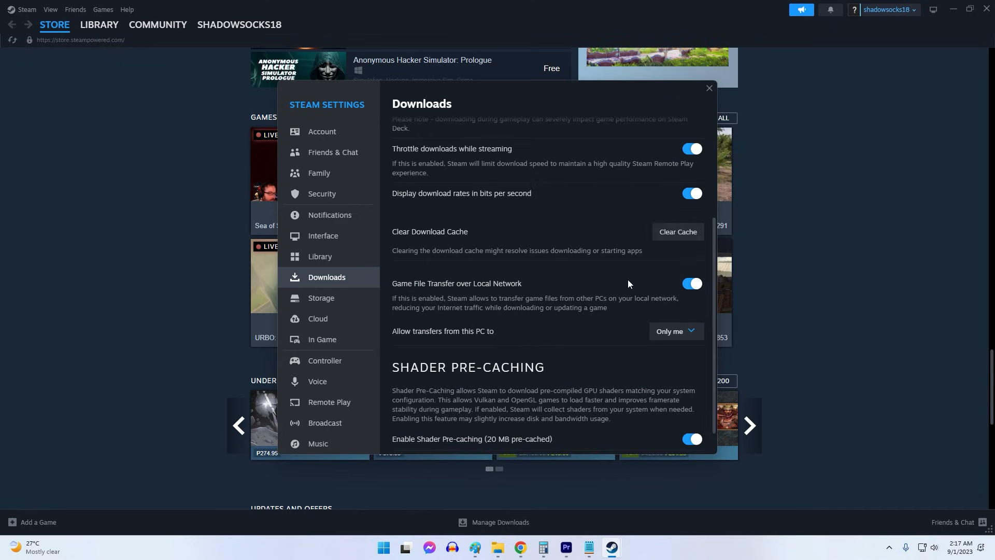
left_click(677, 232)
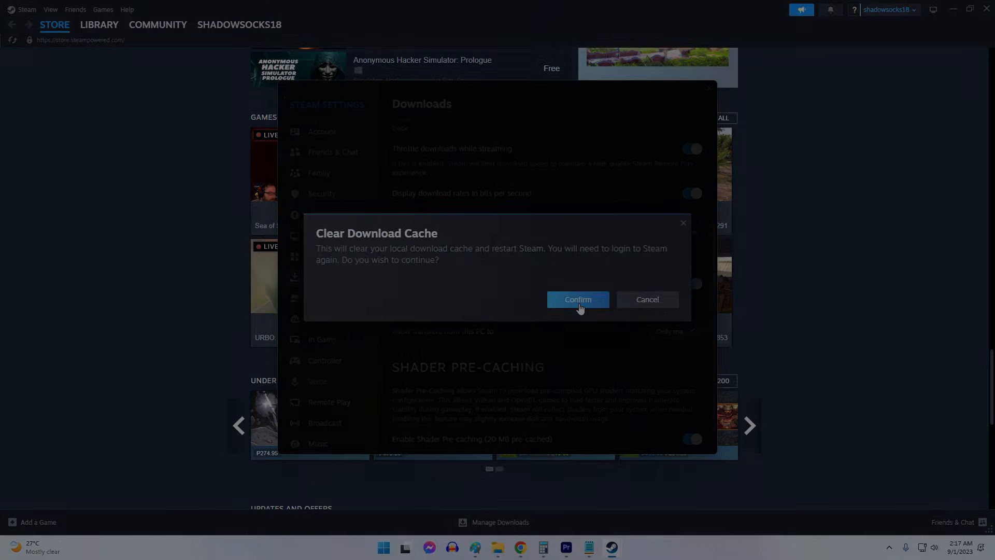
left_click(576, 298)
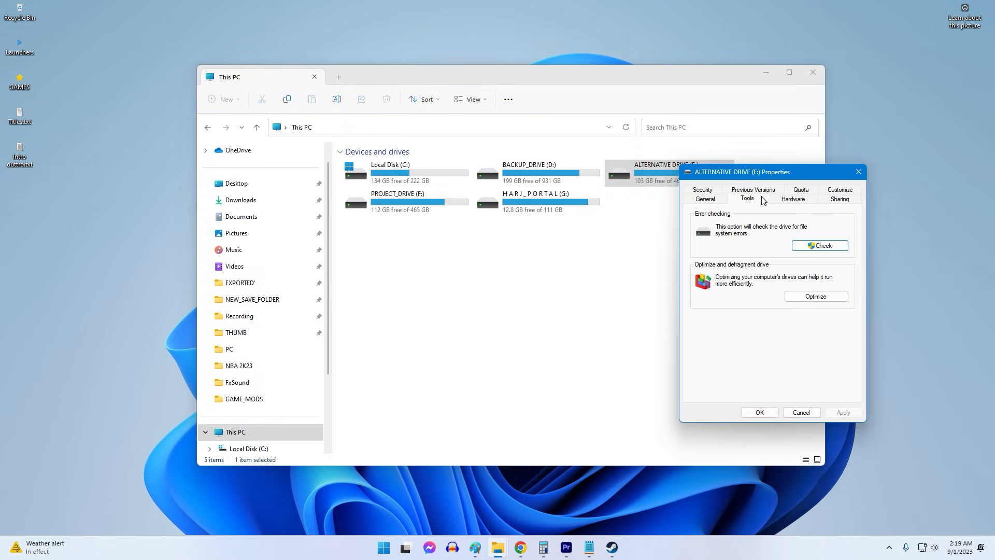
mouse_move(820, 246)
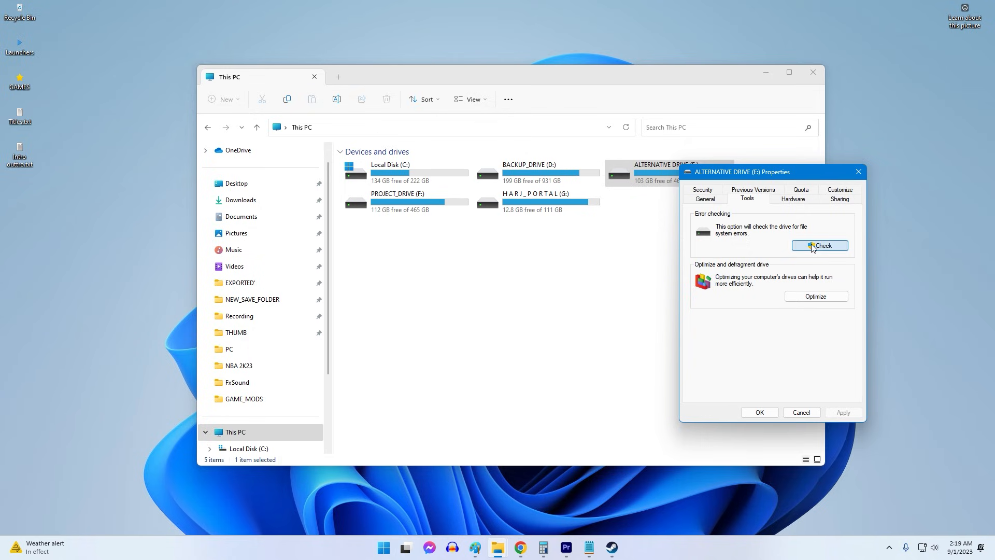
Step: Run the error-checking scan on ALTERNATIVE DRIVE (E:) from its Tools properties
left_click(819, 246)
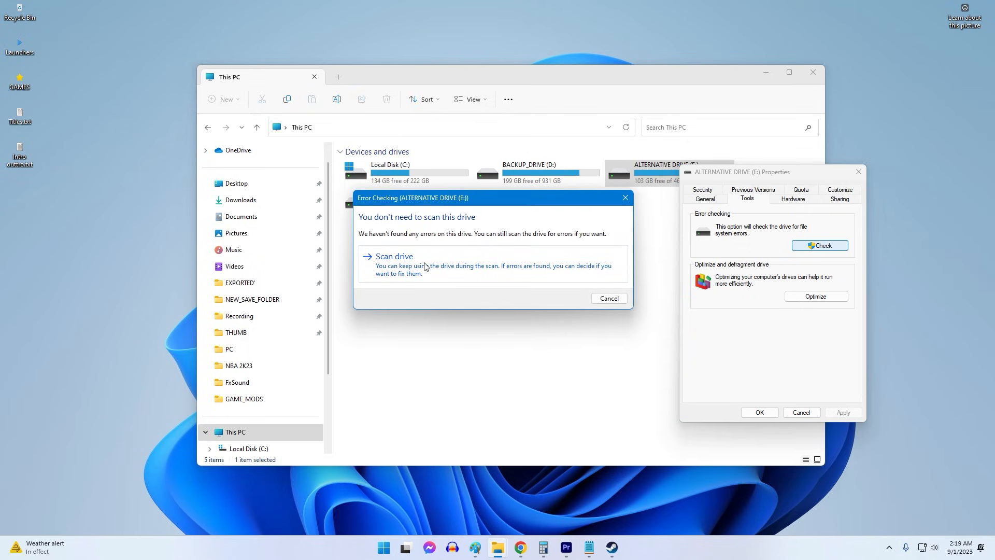
left_click(394, 256)
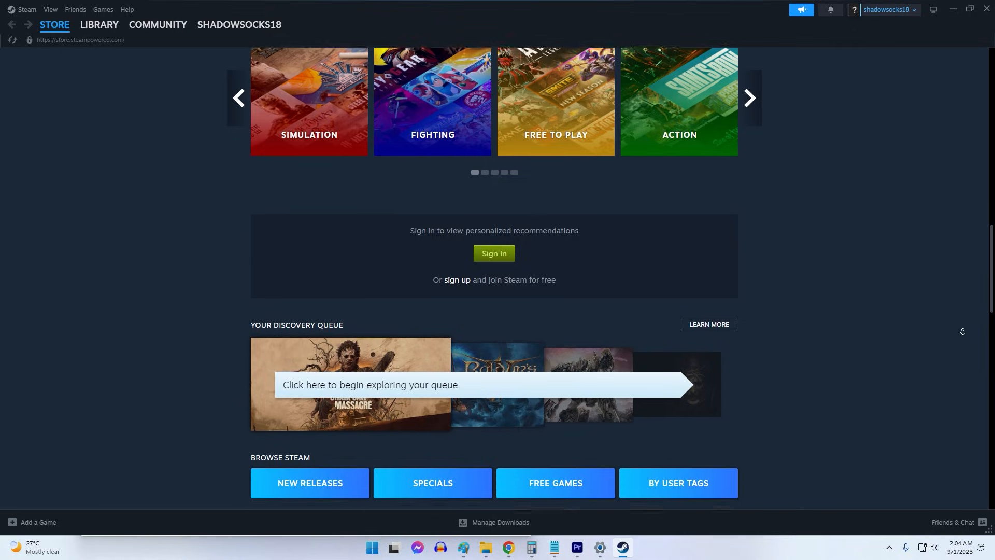
Step: Tick the Read-only attribute in Remnant2.exe's properties and apply it
scroll("down", 3)
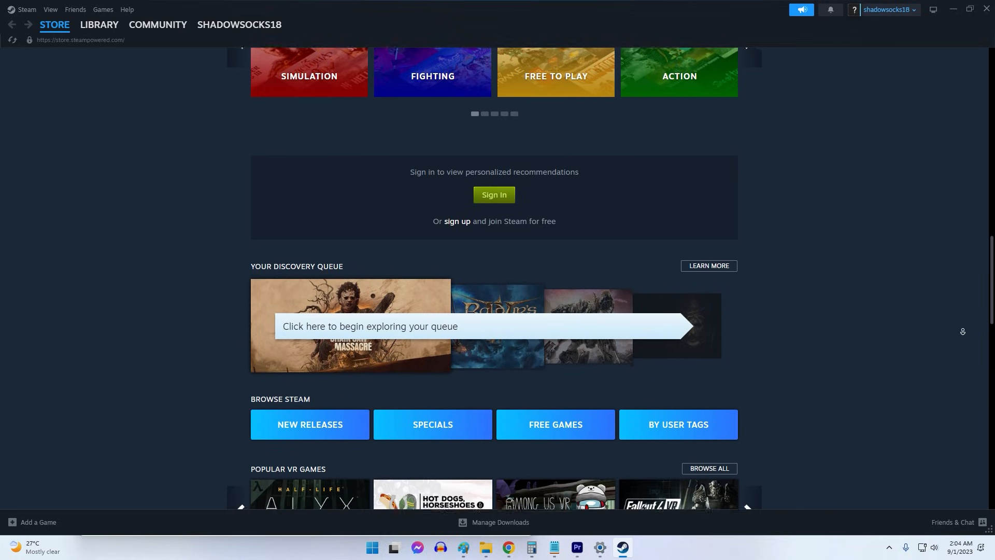
scroll("down", 3)
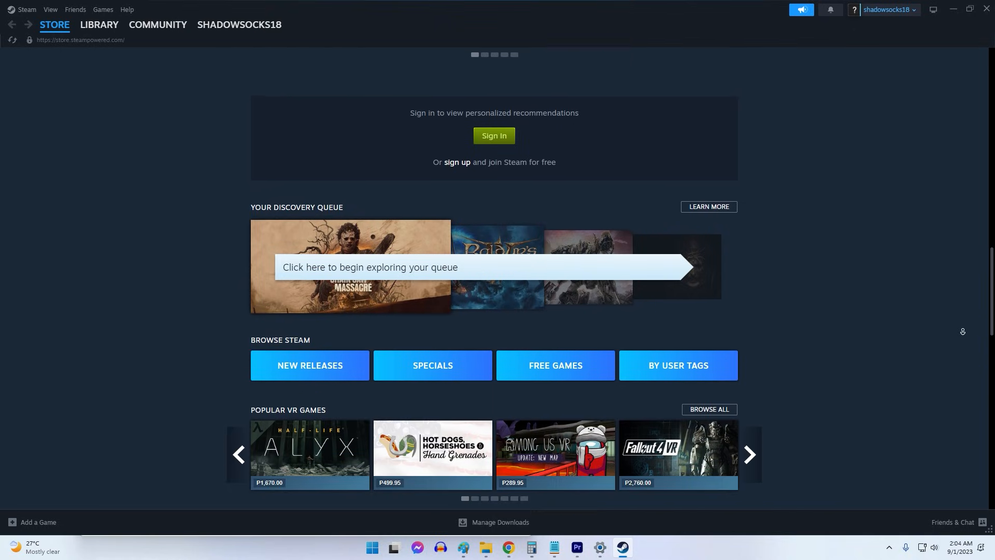
scroll("down", 3)
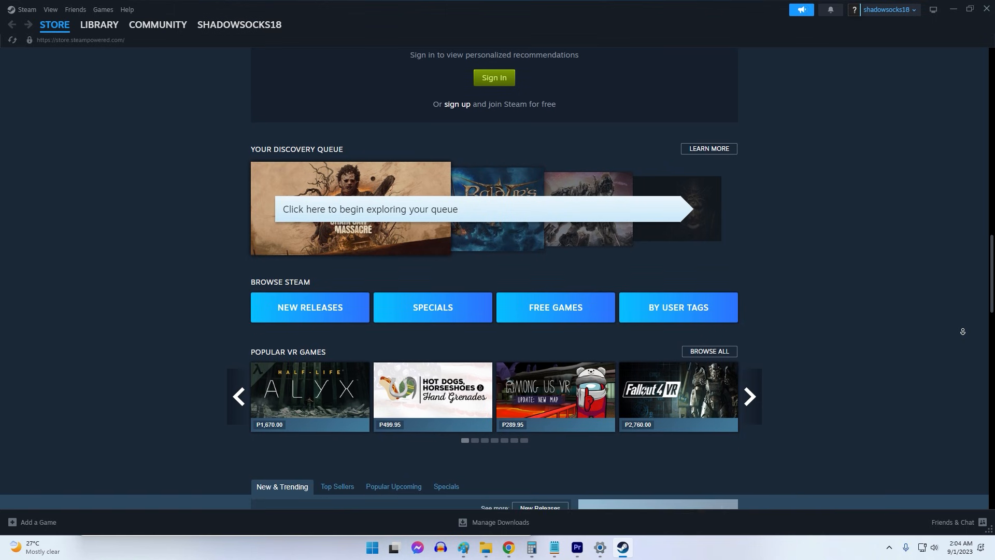
scroll("down", 3)
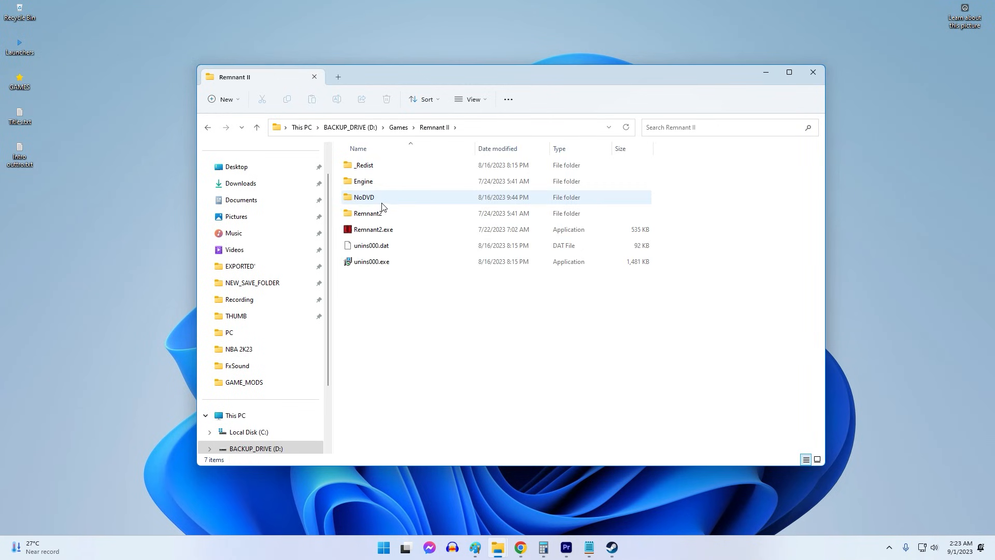
right_click(372, 230)
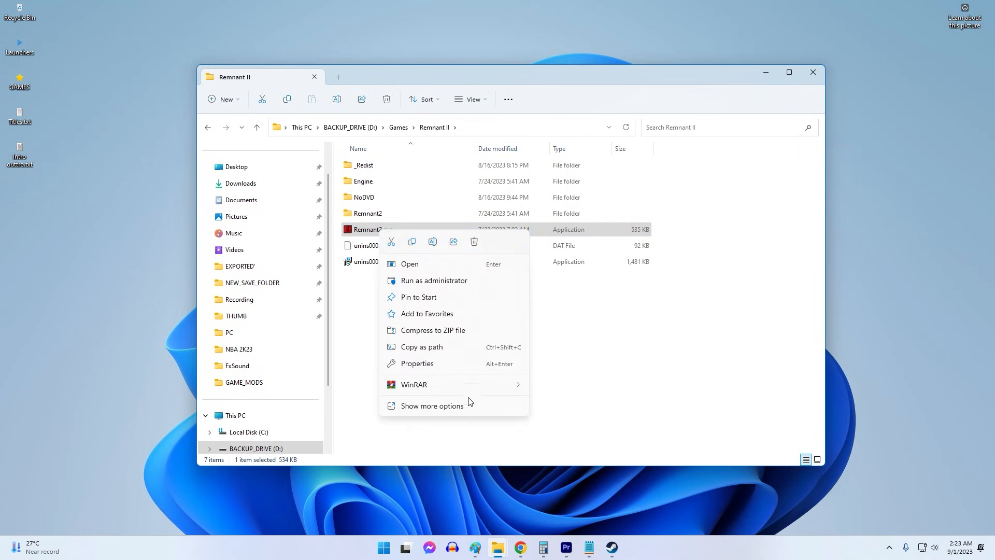
left_click(417, 363)
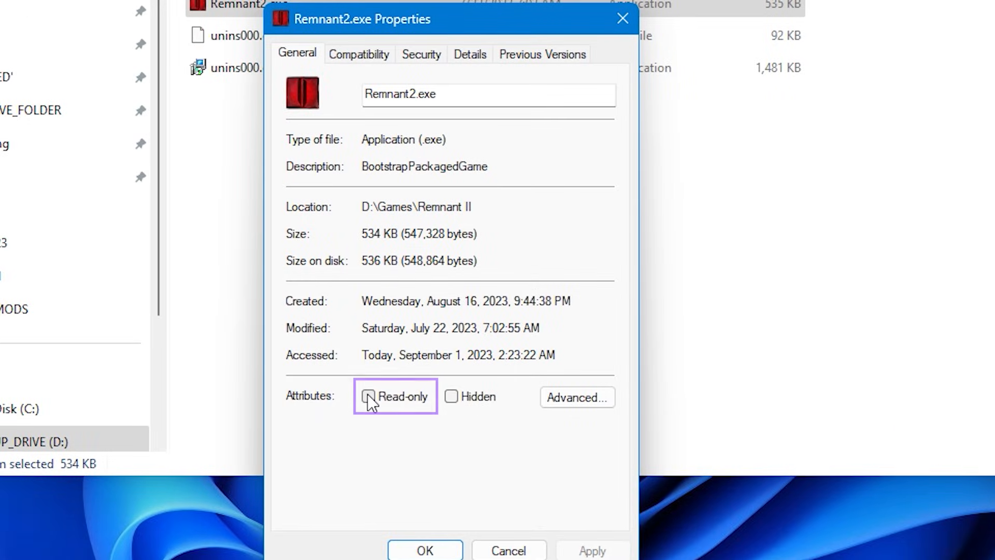
left_click(369, 397)
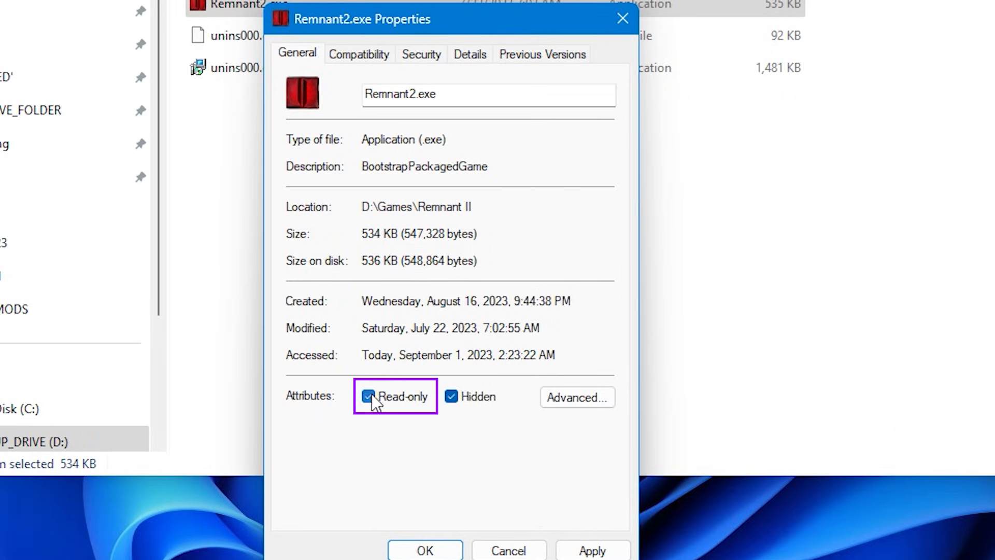
left_click(369, 396)
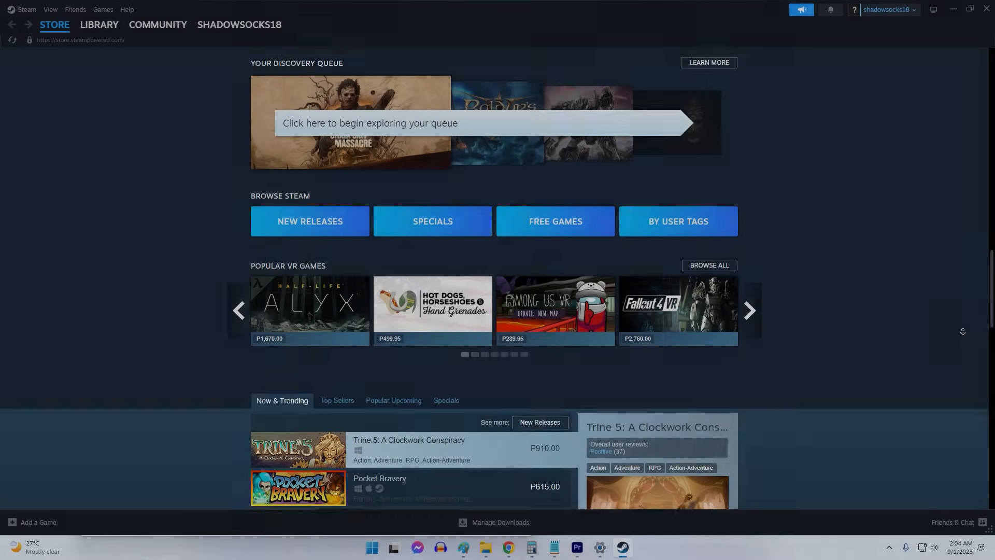
scroll("down", 3)
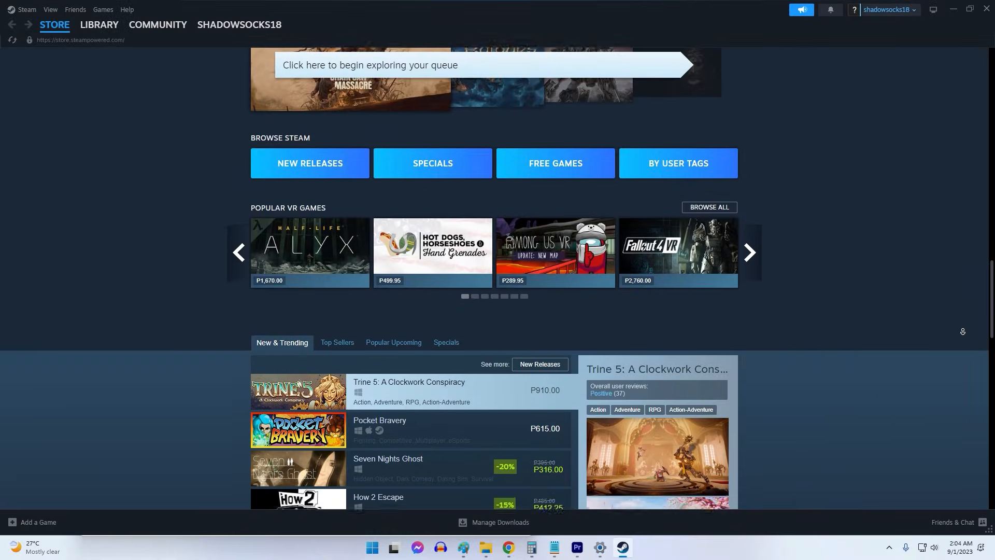
scroll("down", 3)
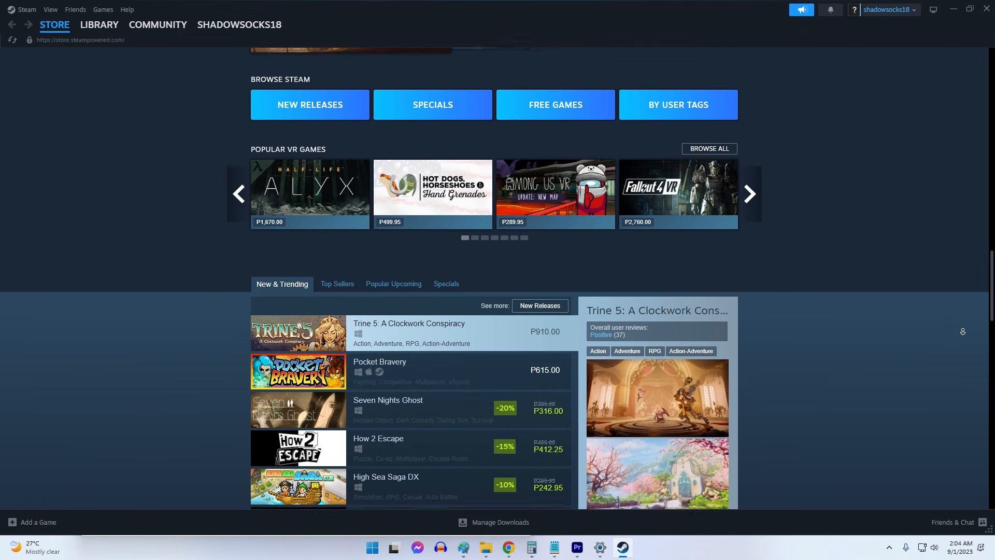
scroll("down", 3)
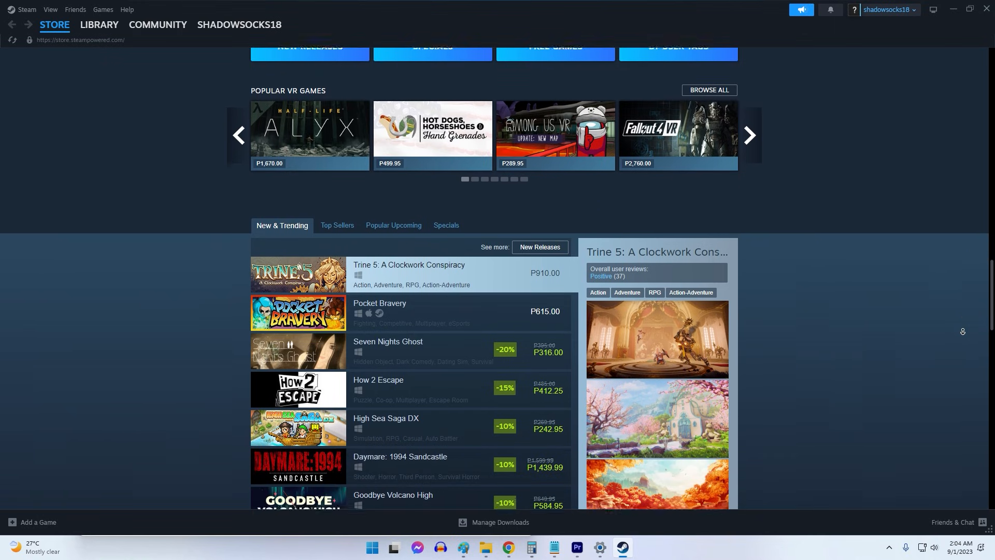
scroll("down", 3)
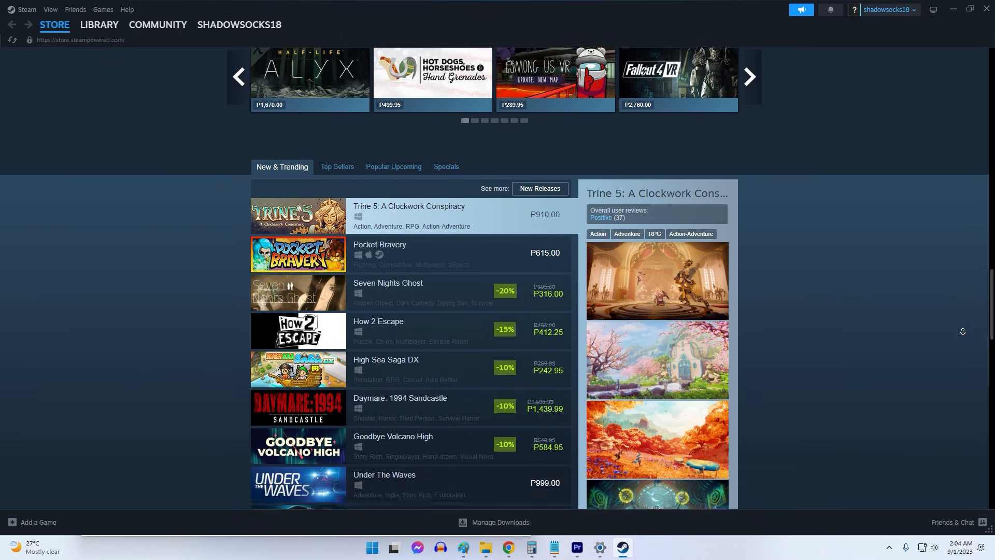
scroll("down", 3)
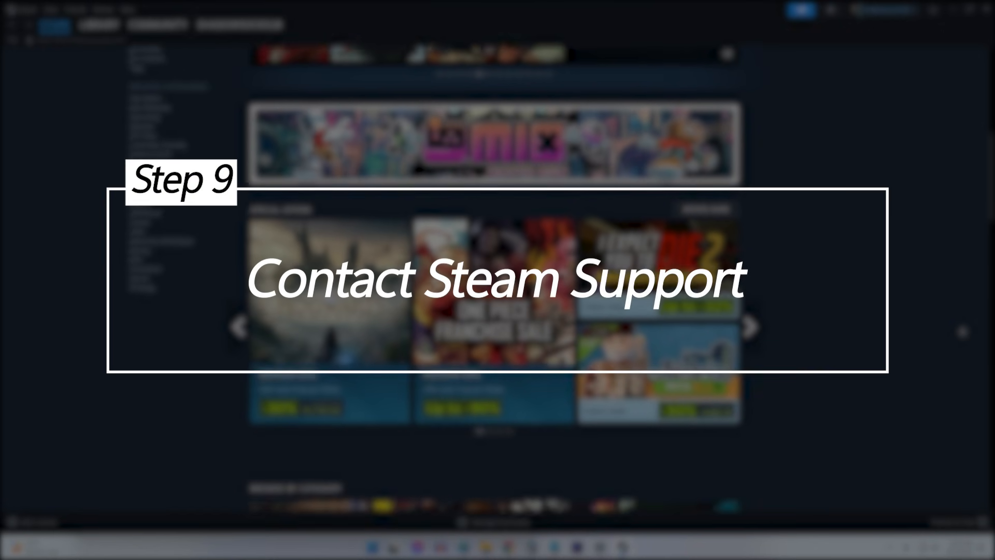
Step: Go to the Steam Support pages from the Help menu
scroll("down", 3)
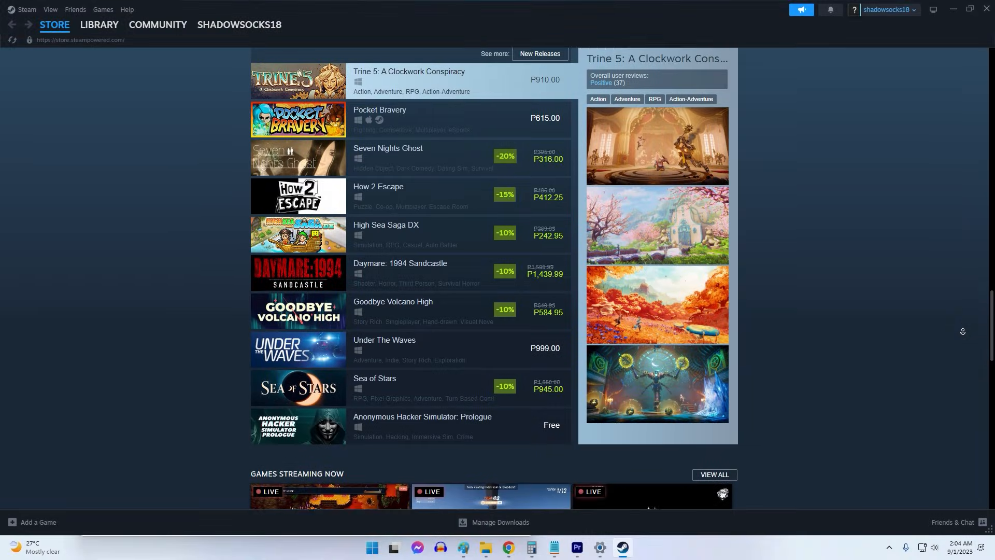
scroll("down", 3)
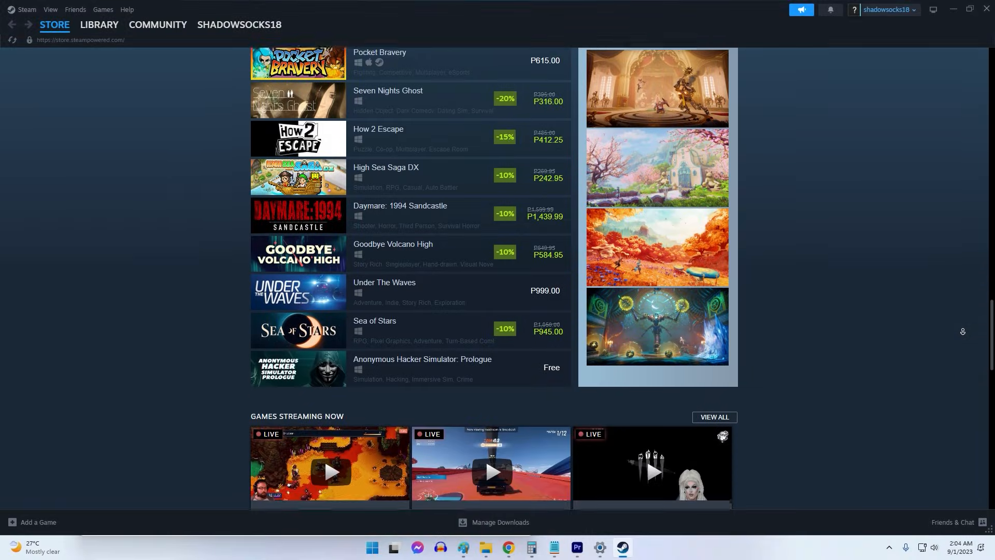
left_click(127, 9)
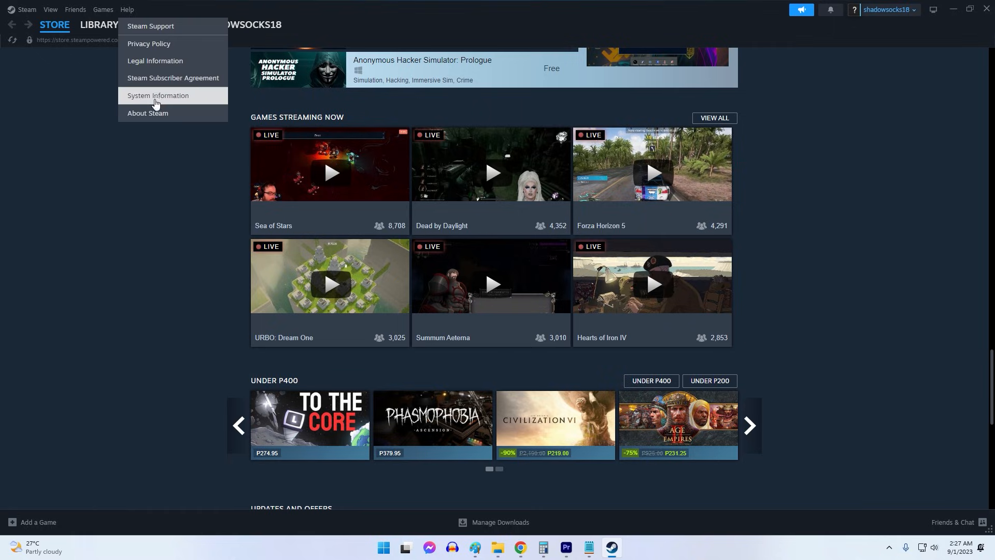
left_click(157, 24)
type("content file")
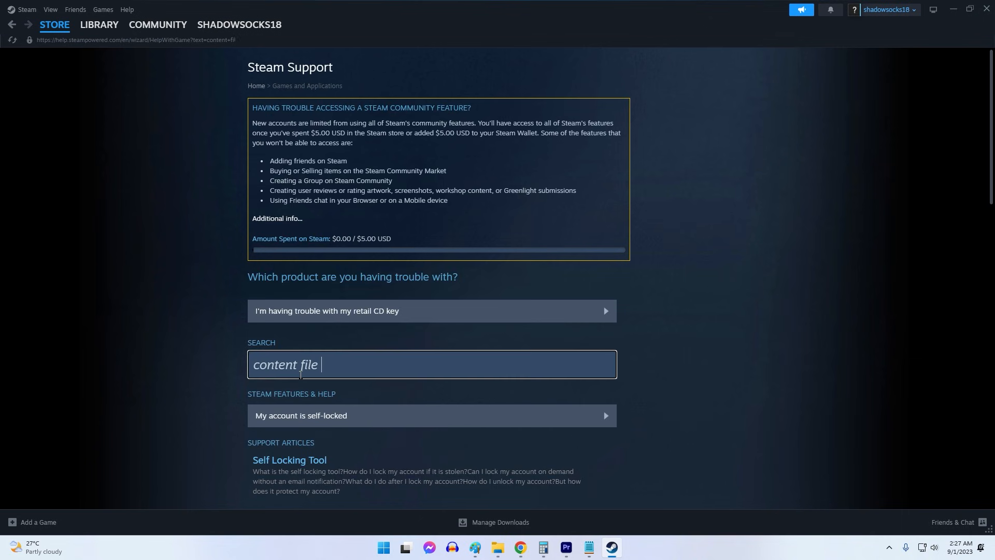
Step: Search Steam Support for 'content file lock' and scroll through the matching articles
type("lock")
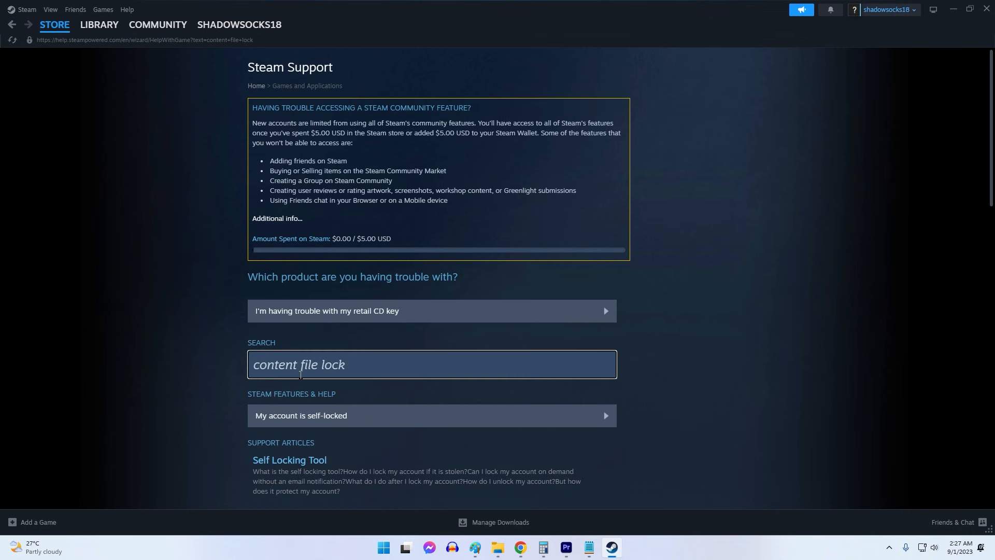
scroll("down", 3)
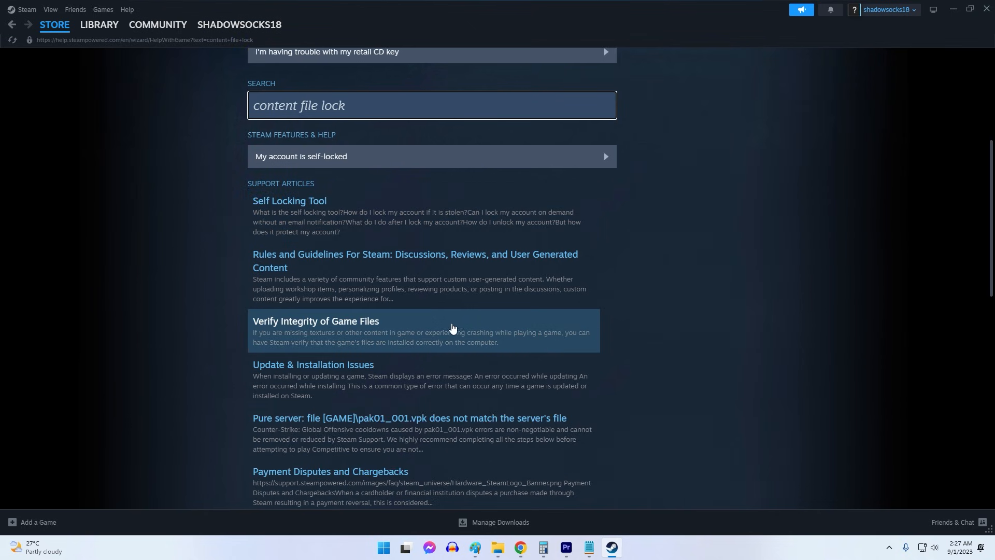
scroll("down", 3)
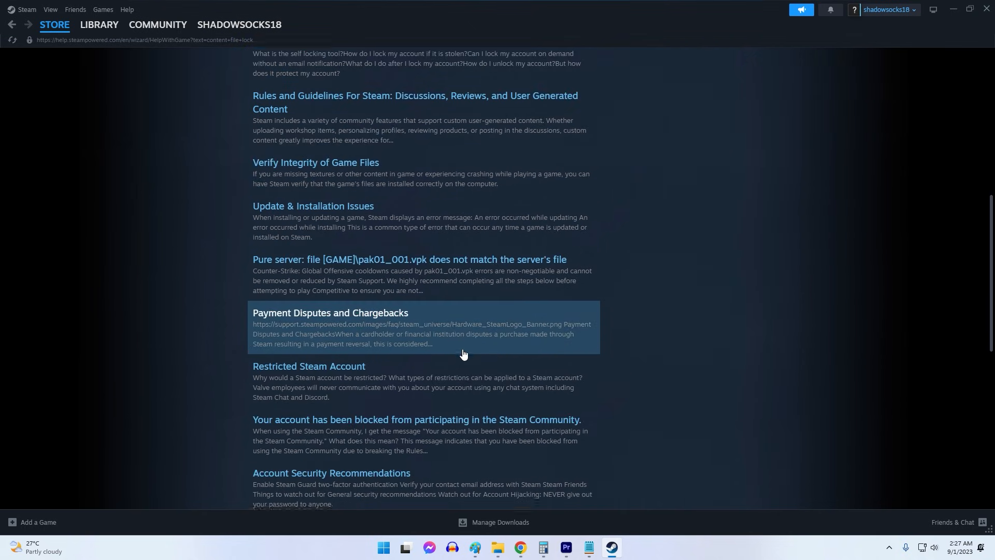
scroll("down", 3)
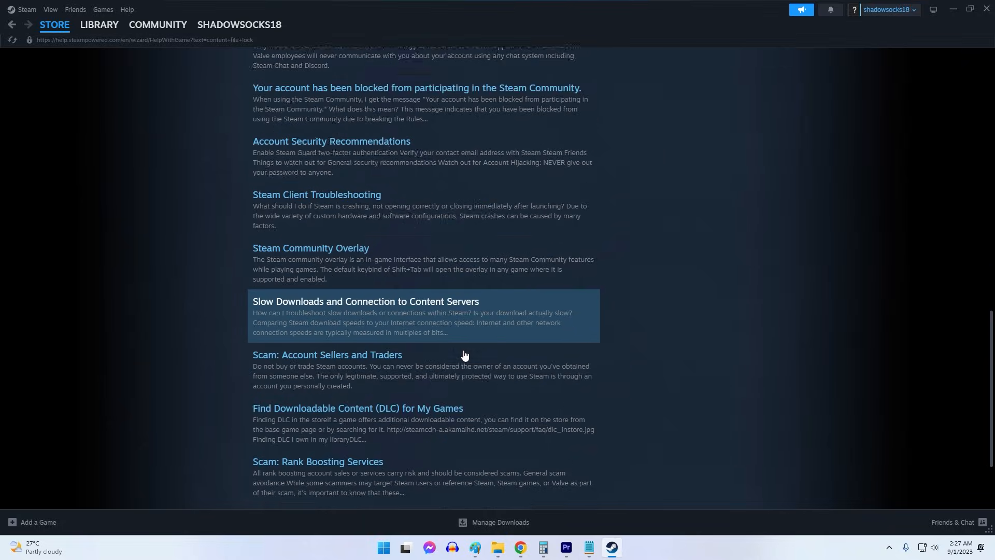